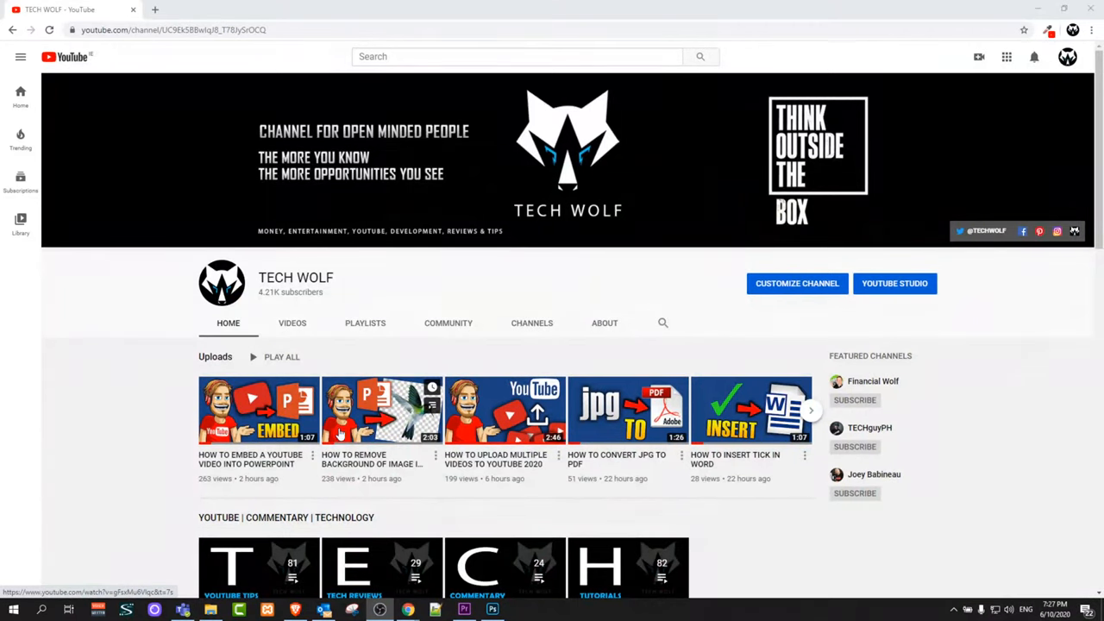
# Scroll down the YouTube channel page before leaving it for a new tab
pyautogui.scroll(-3)
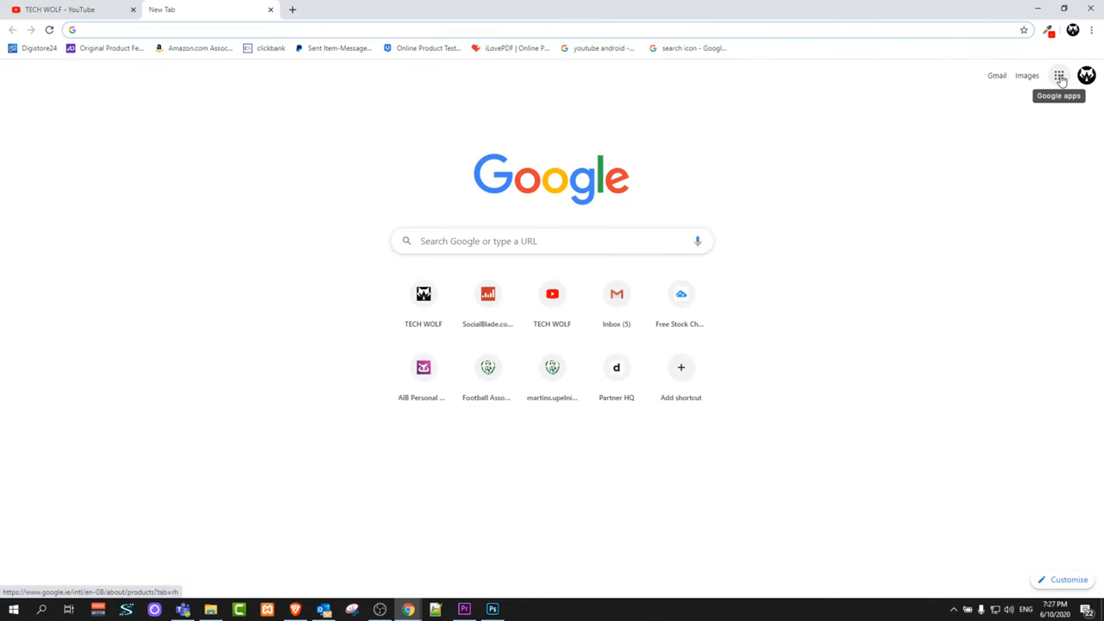
# Launch Google Slides home from the Google apps grid
pyautogui.click(1059, 75)
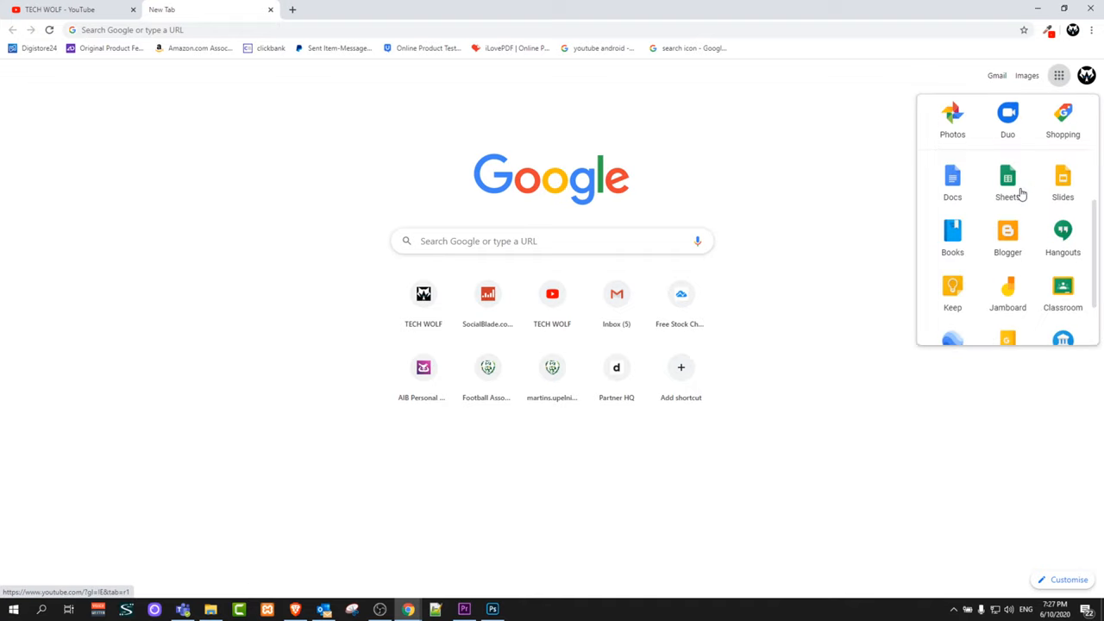
pyautogui.click(1008, 231)
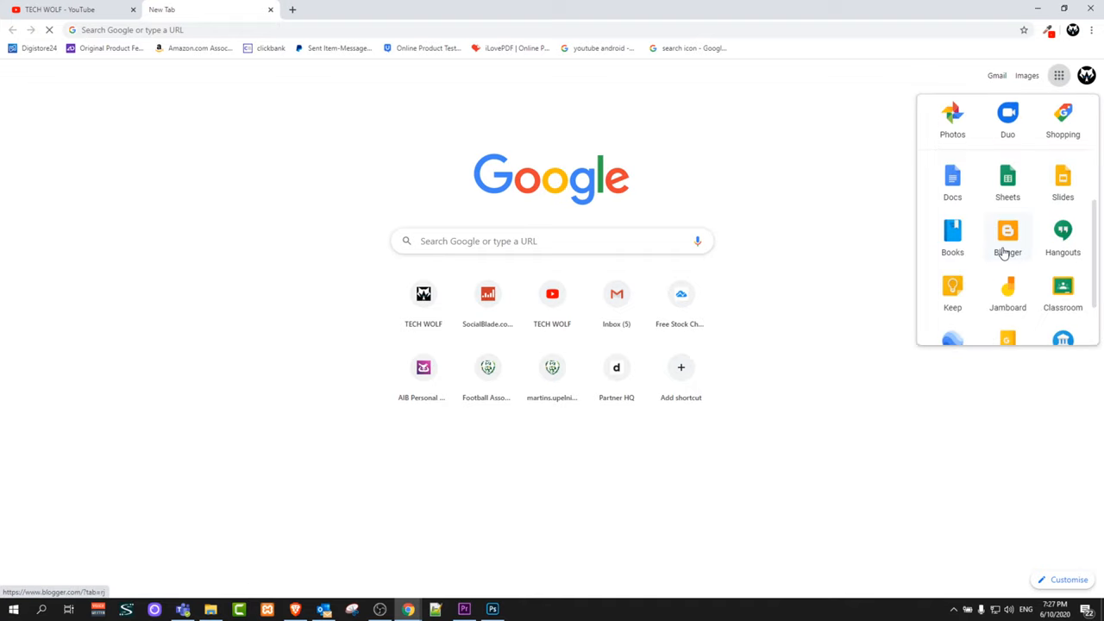
pyautogui.click(1063, 181)
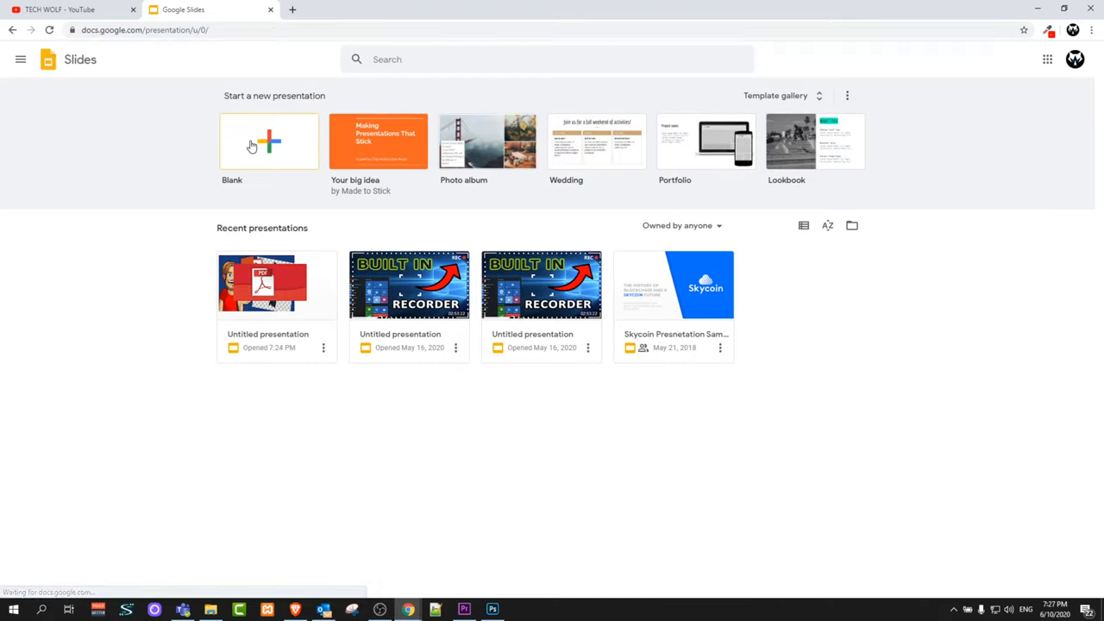
# Create a blank presentation and delete the title and subtitle placeholders from slide 1
pyautogui.click(269, 142)
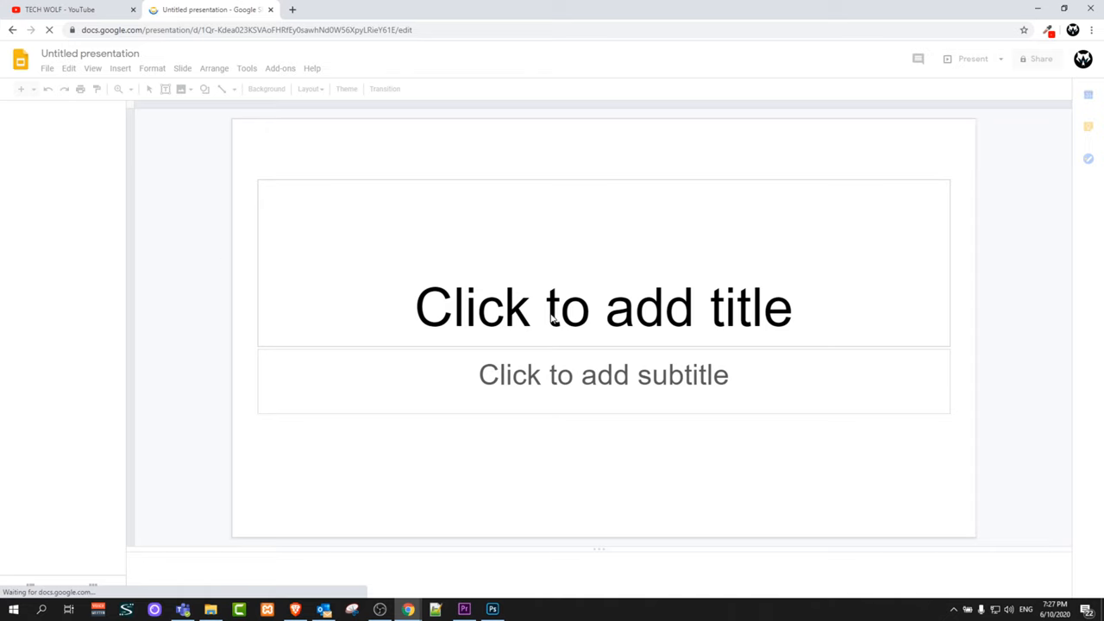
pyautogui.click(345, 88)
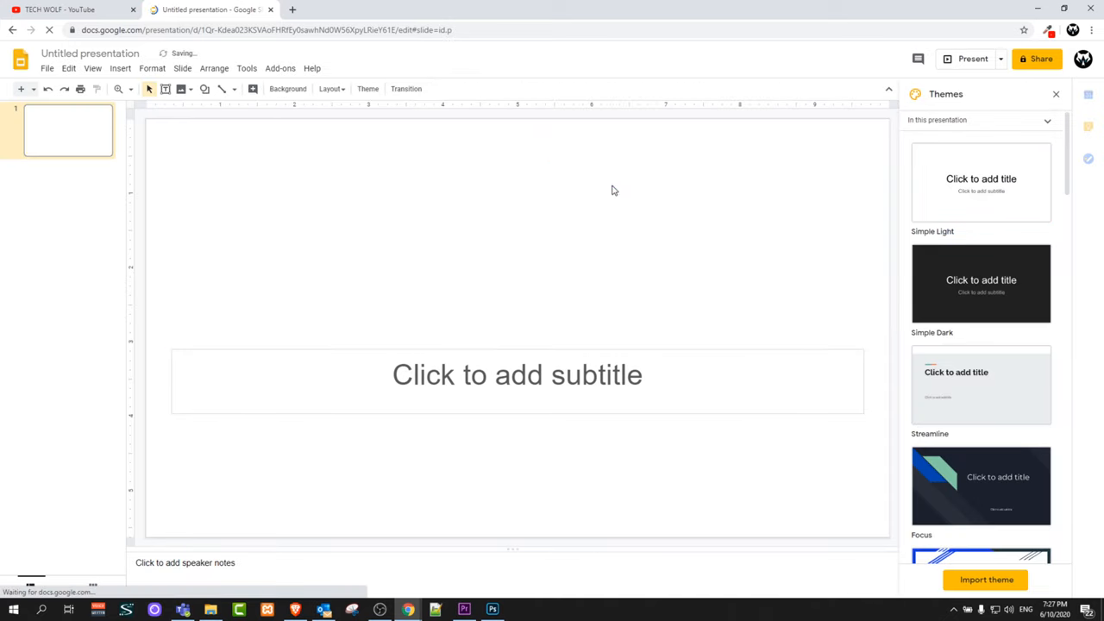
pyautogui.click(517, 375)
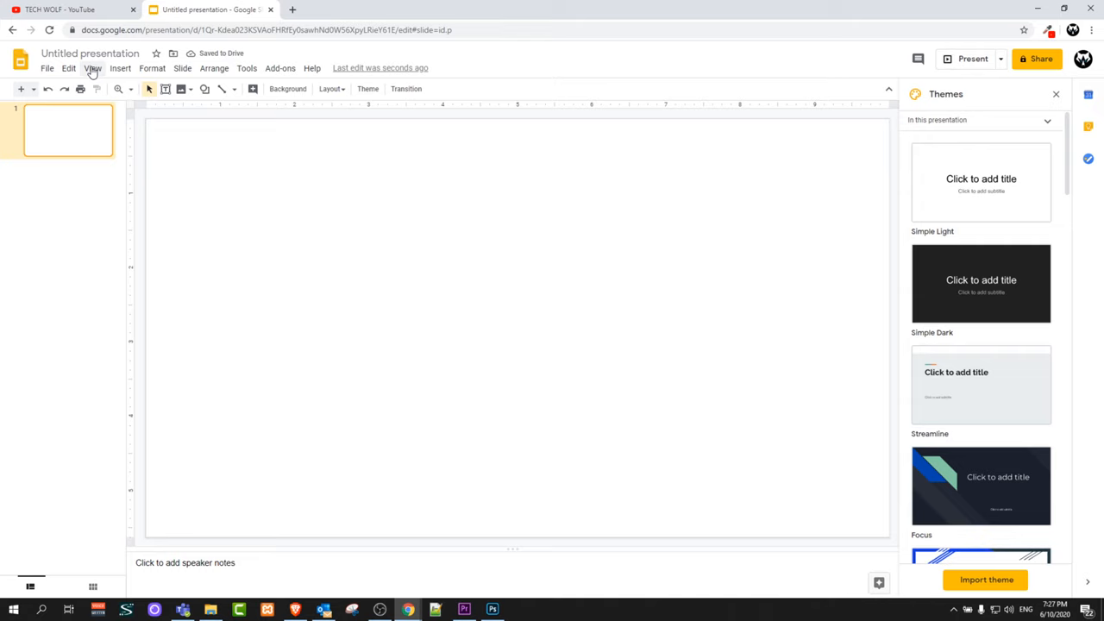
# Insert the large Microsoft Teams logo picture onto the empty slide
pyautogui.click(121, 68)
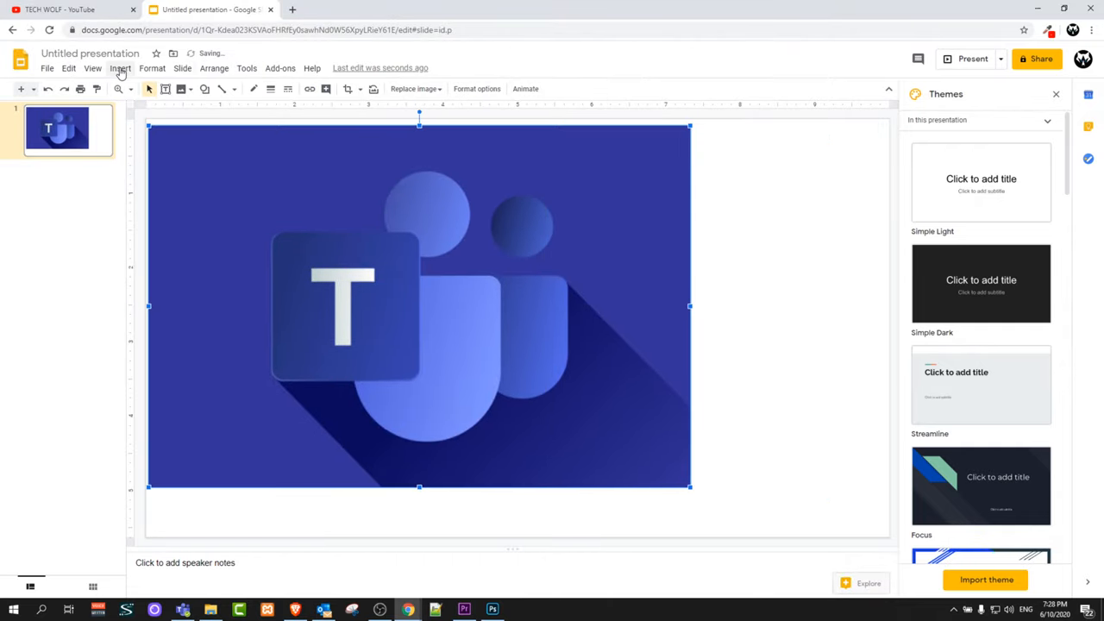
pyautogui.click(121, 69)
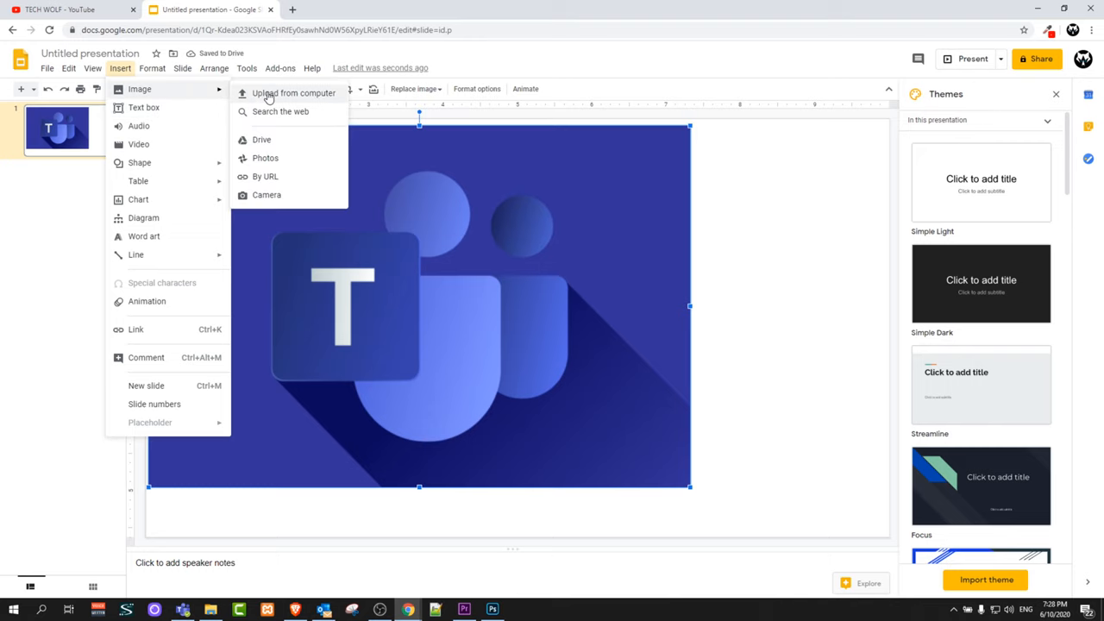
# Upload the red PDF icon picture from the computer and move it over the Teams image
pyautogui.click(294, 93)
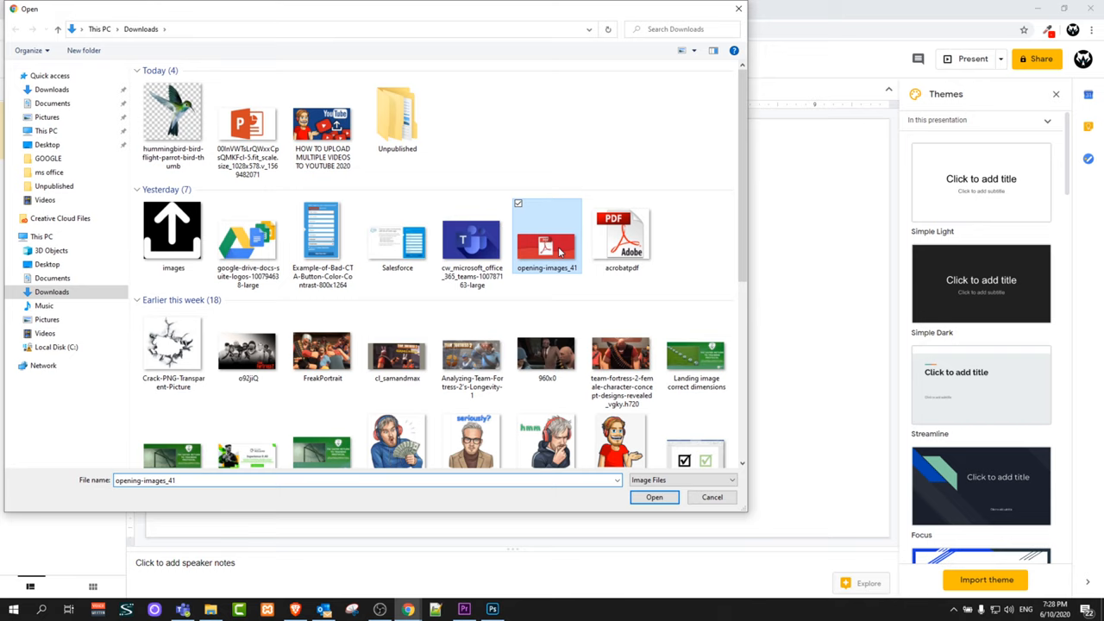
pyautogui.click(654, 496)
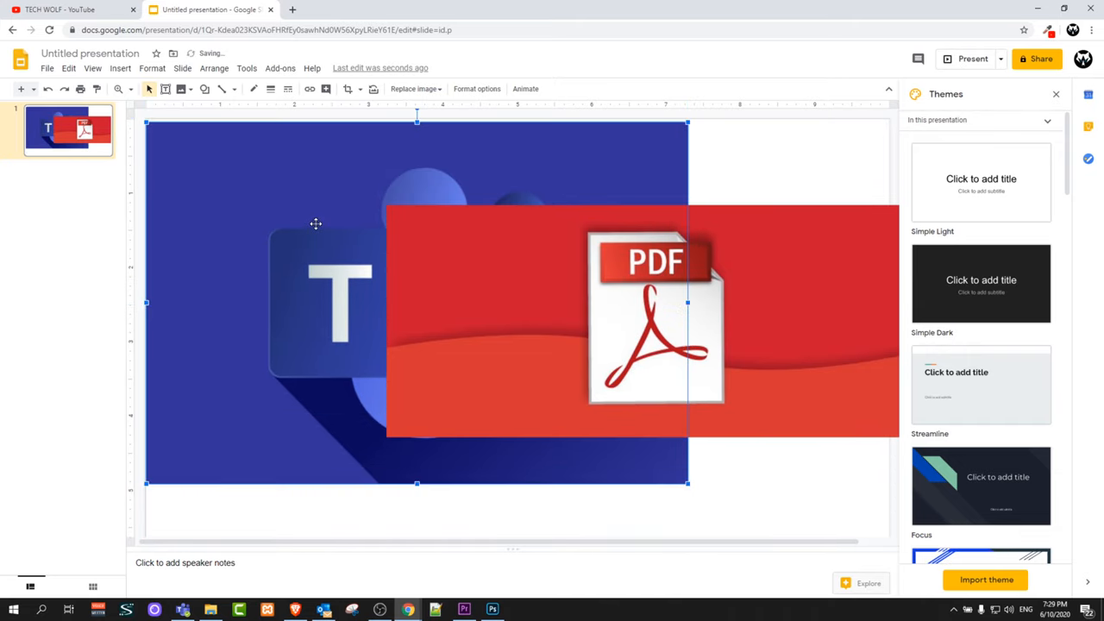
pyautogui.moveTo(656, 319); pyautogui.dragTo(548, 318)
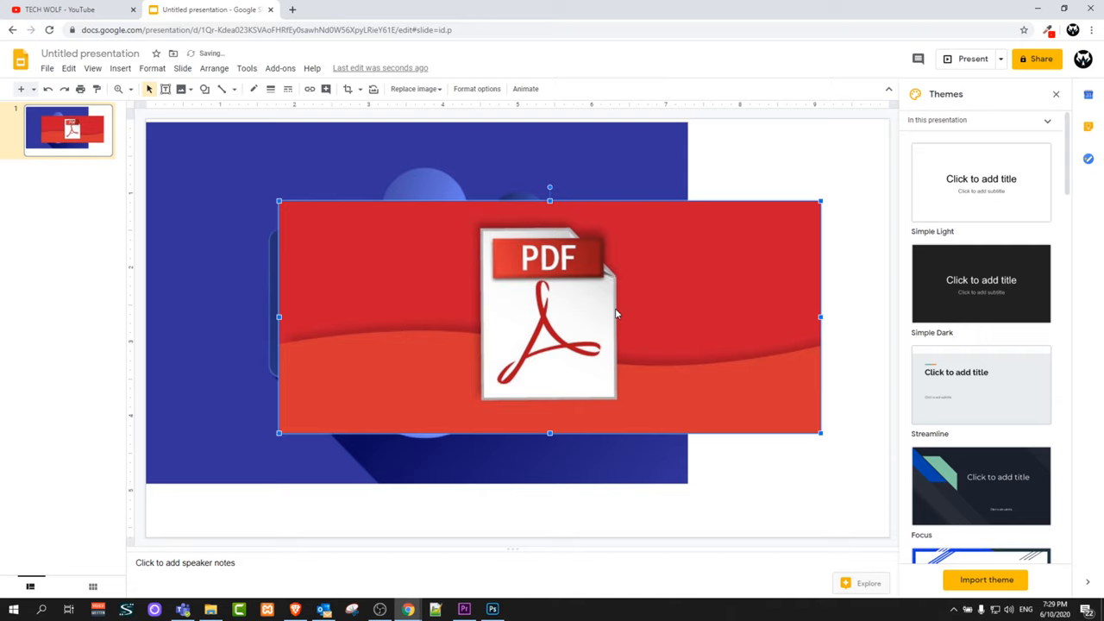
pyautogui.moveTo(434, 326)
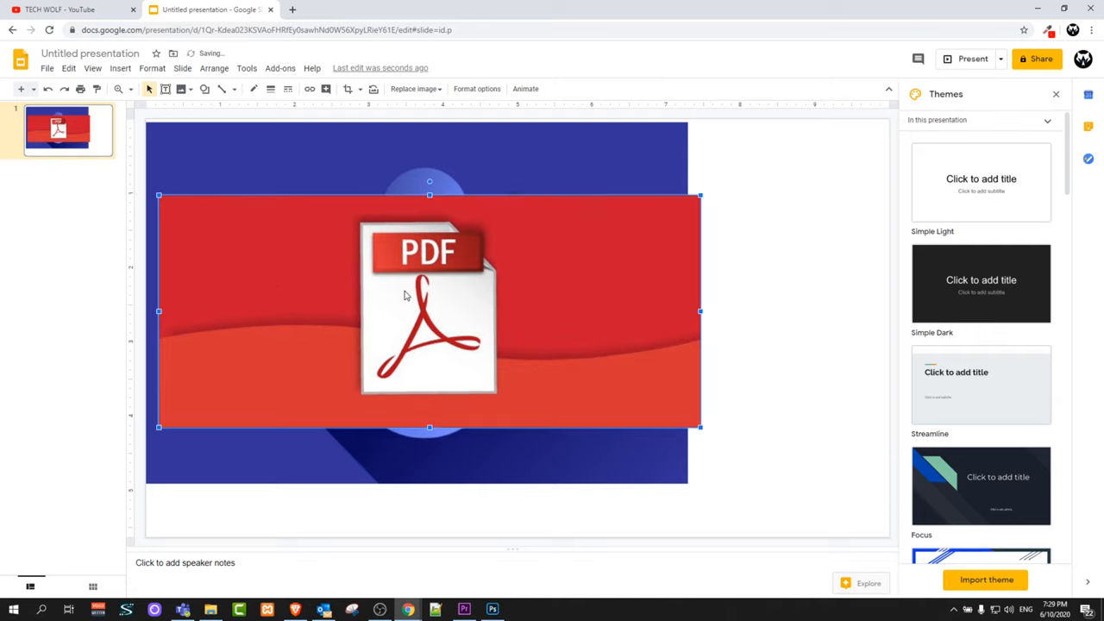
pyautogui.moveTo(440, 279)
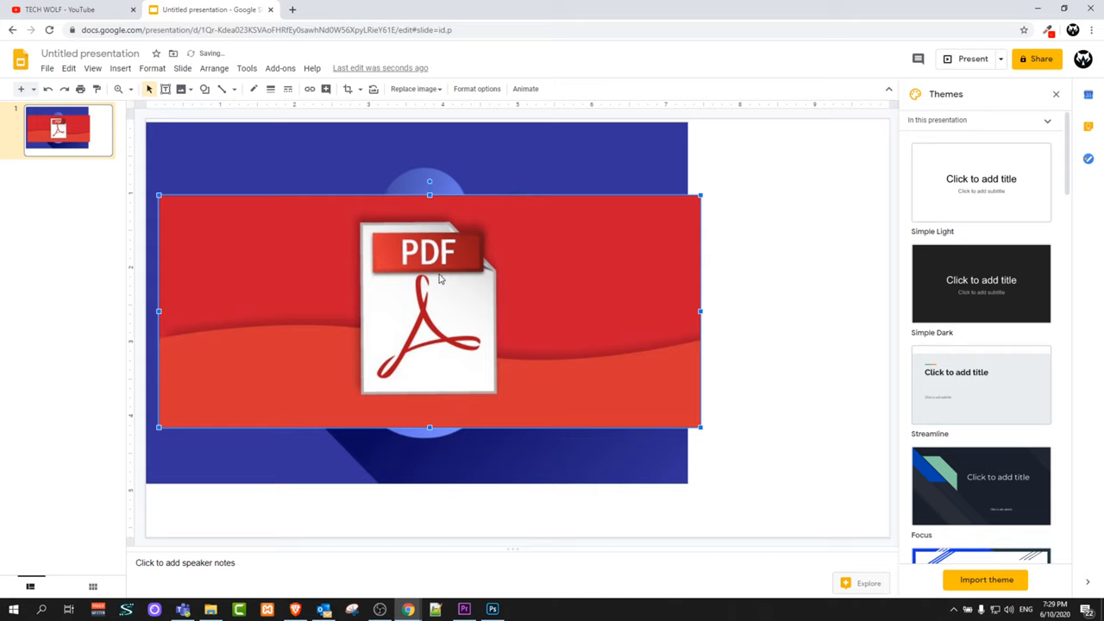
# Show the Format options panel for the PDF picture via its right-click menu
pyautogui.rightClick(440, 277)
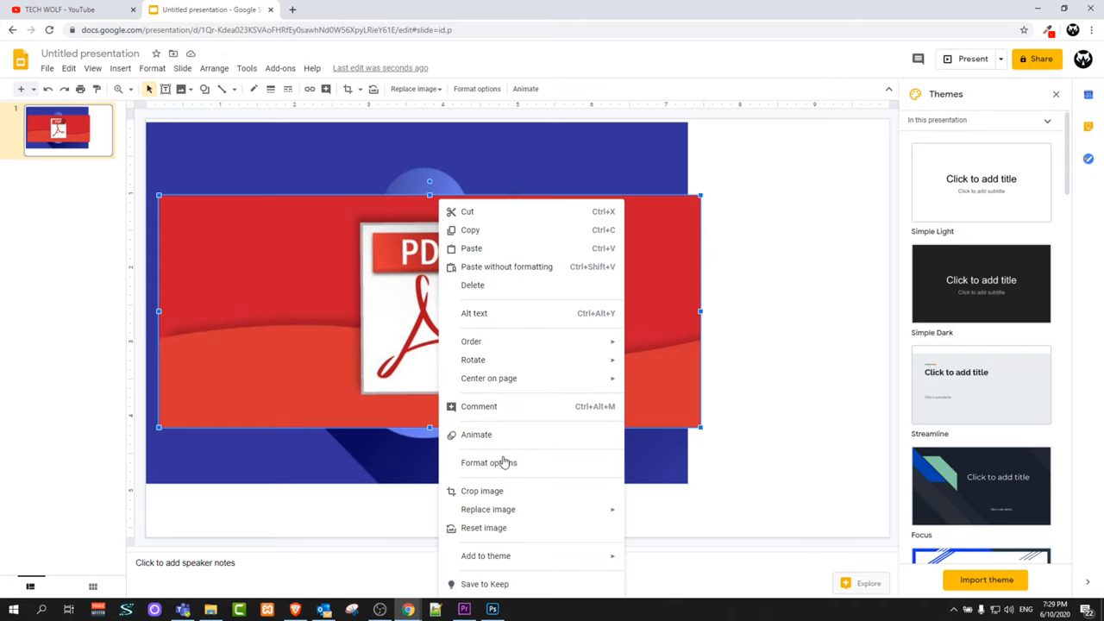
pyautogui.moveTo(489, 462)
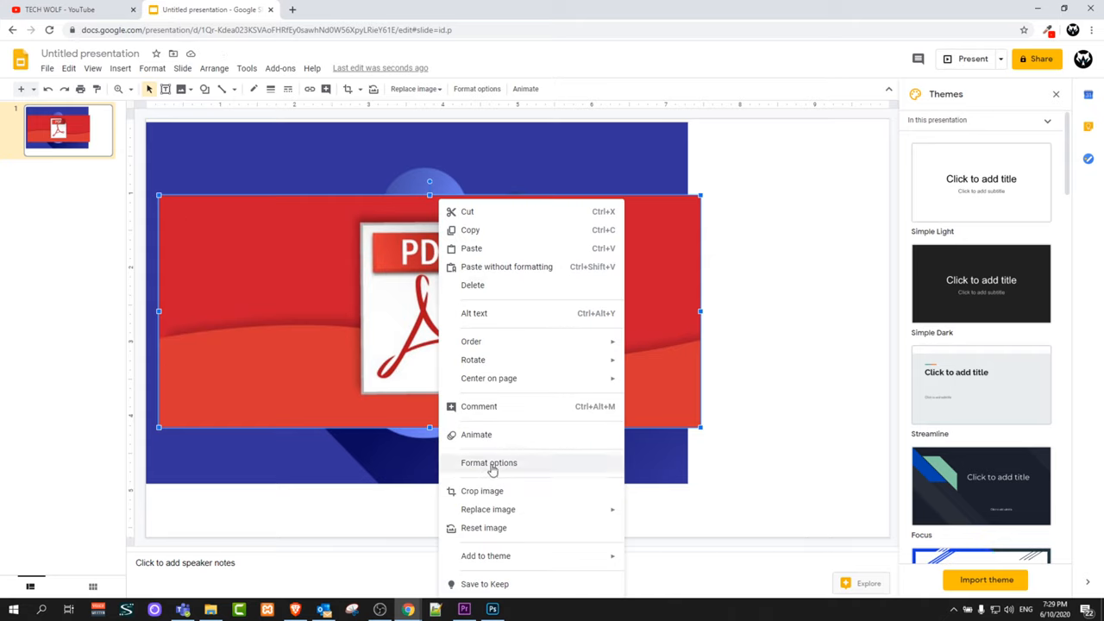
pyautogui.click(488, 462)
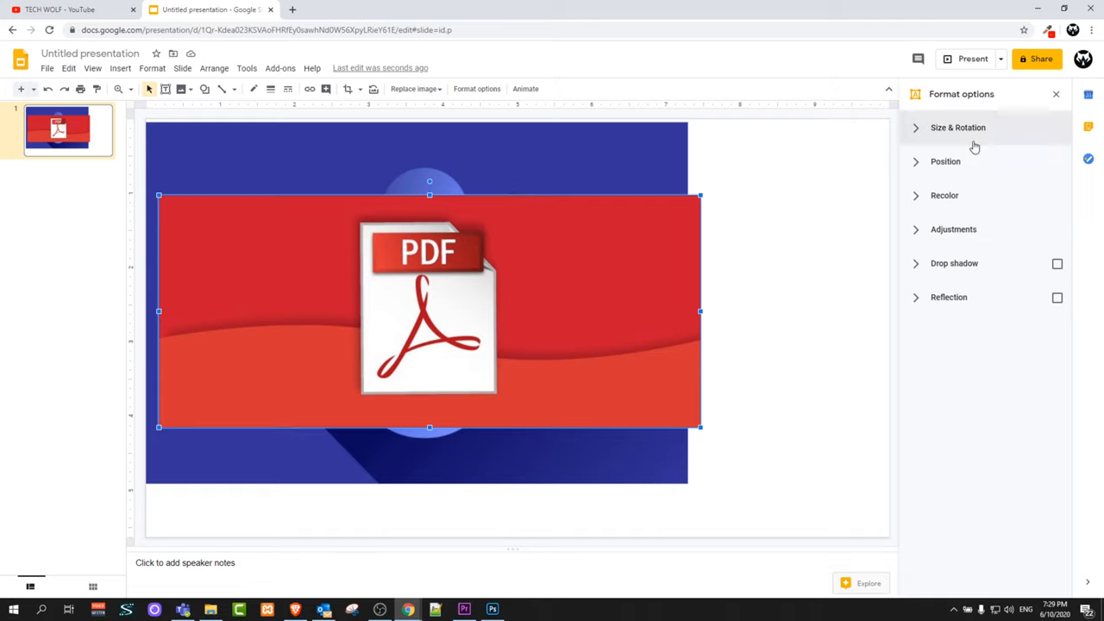
# Under Adjustments, set the PDF picture's transparency to about halfway, nudge it up-right, and deselect it
pyautogui.click(952, 229)
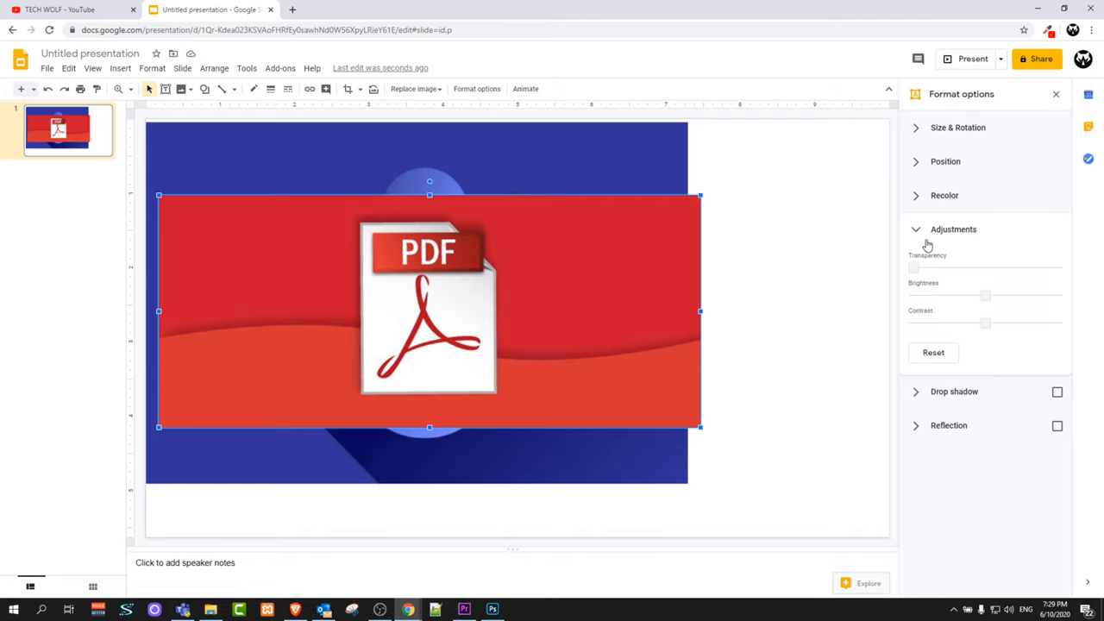
pyautogui.moveTo(913, 269)
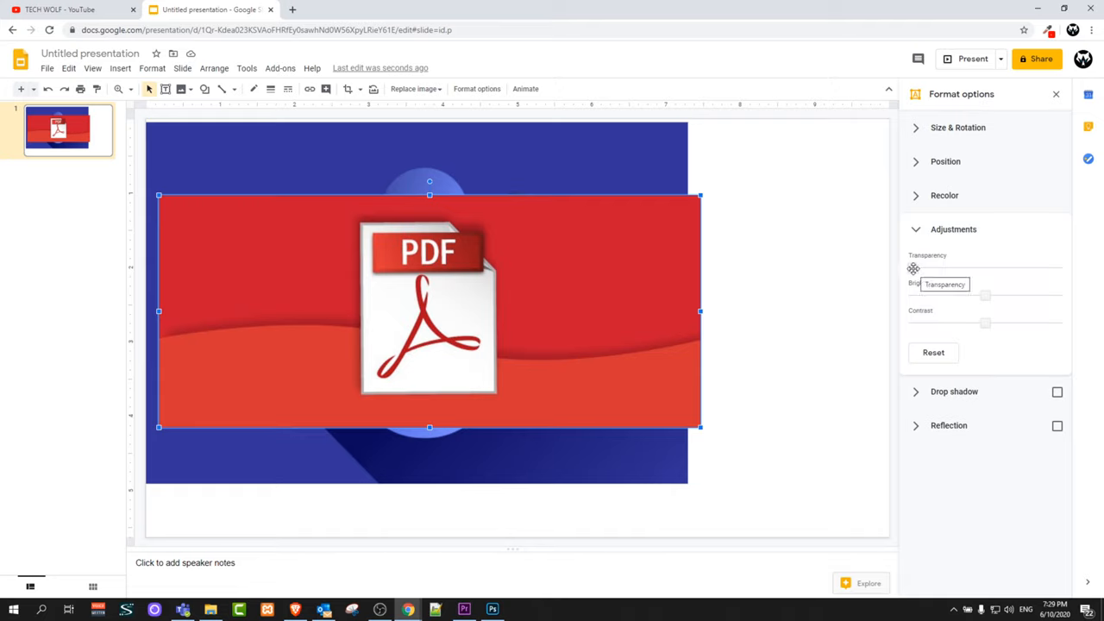
pyautogui.moveTo(914, 269); pyautogui.dragTo(939, 269)
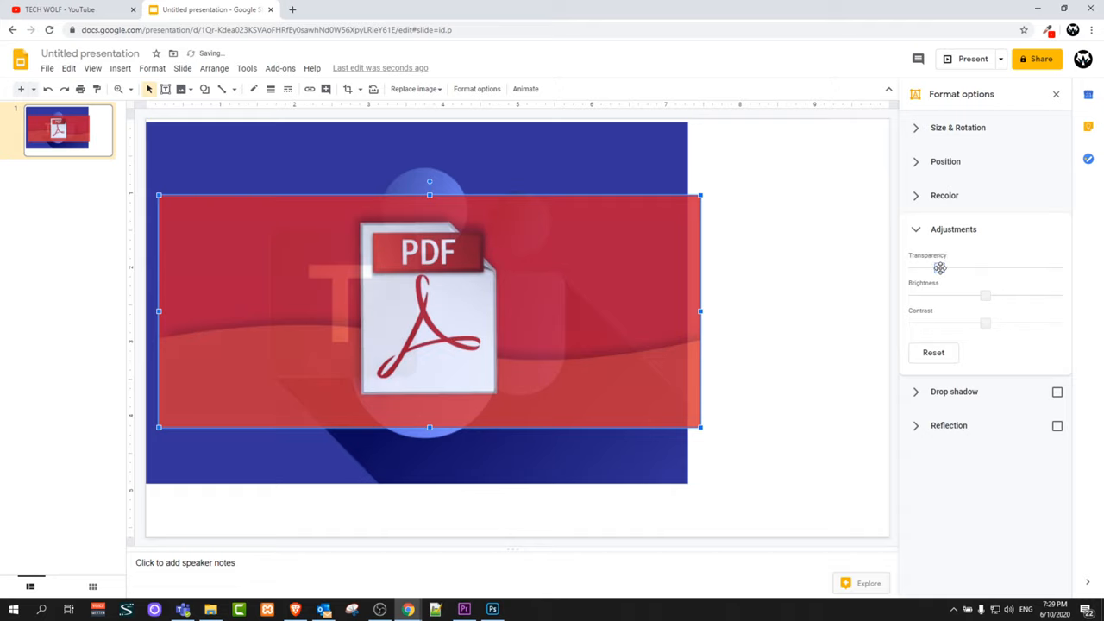
pyautogui.moveTo(940, 266); pyautogui.dragTo(928, 266)
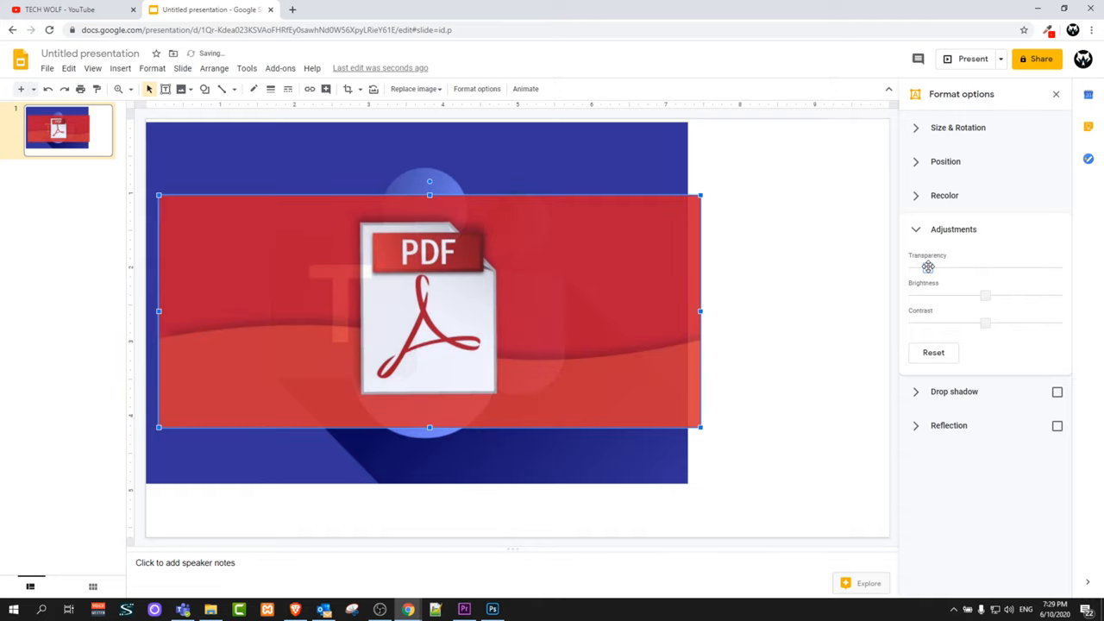
pyautogui.moveTo(928, 266); pyautogui.dragTo(965, 269)
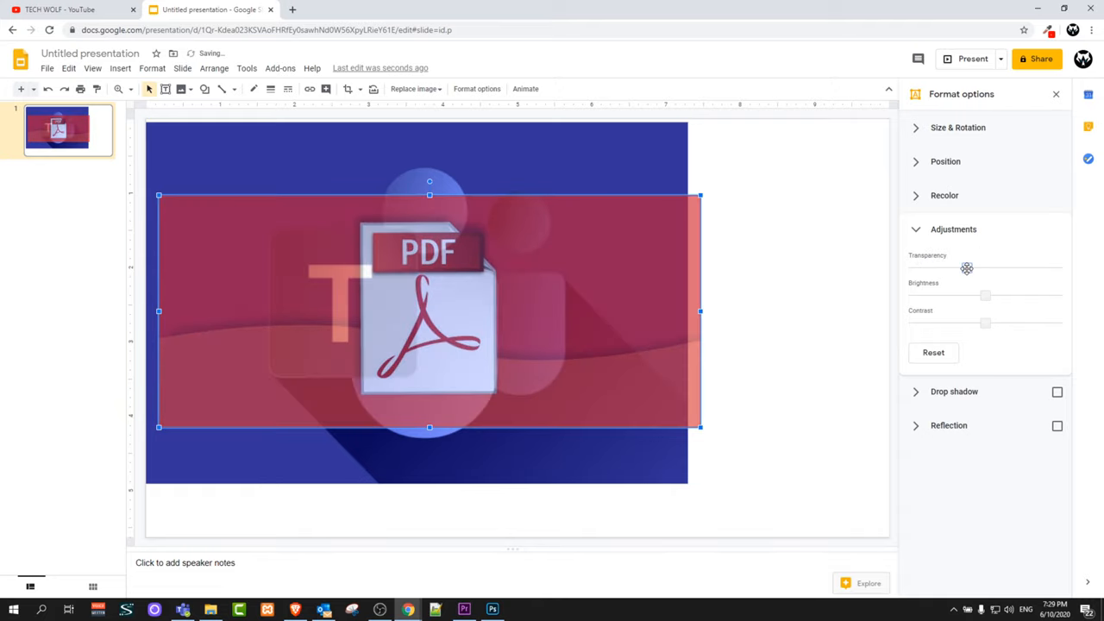
pyautogui.moveTo(966, 269); pyautogui.dragTo(952, 269)
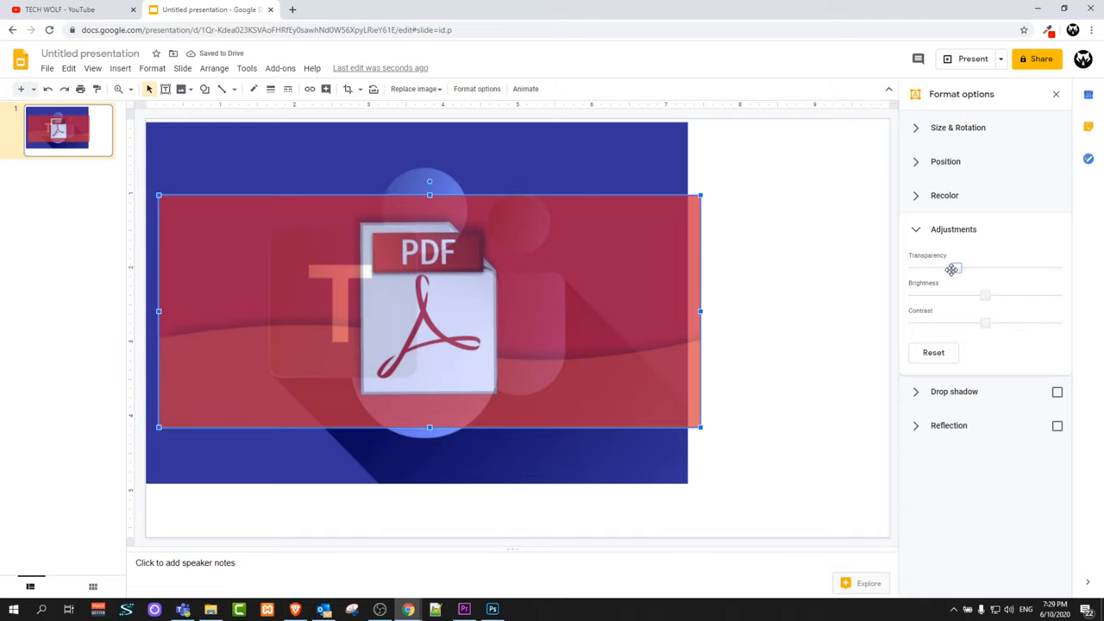
pyautogui.moveTo(952, 269); pyautogui.dragTo(973, 269)
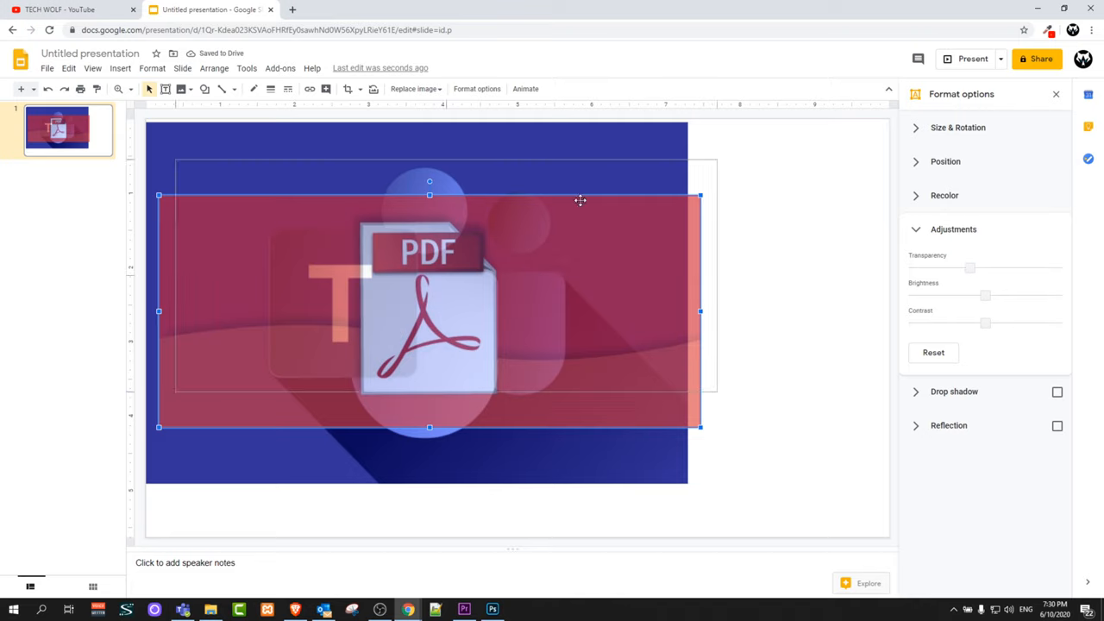
pyautogui.click(779, 242)
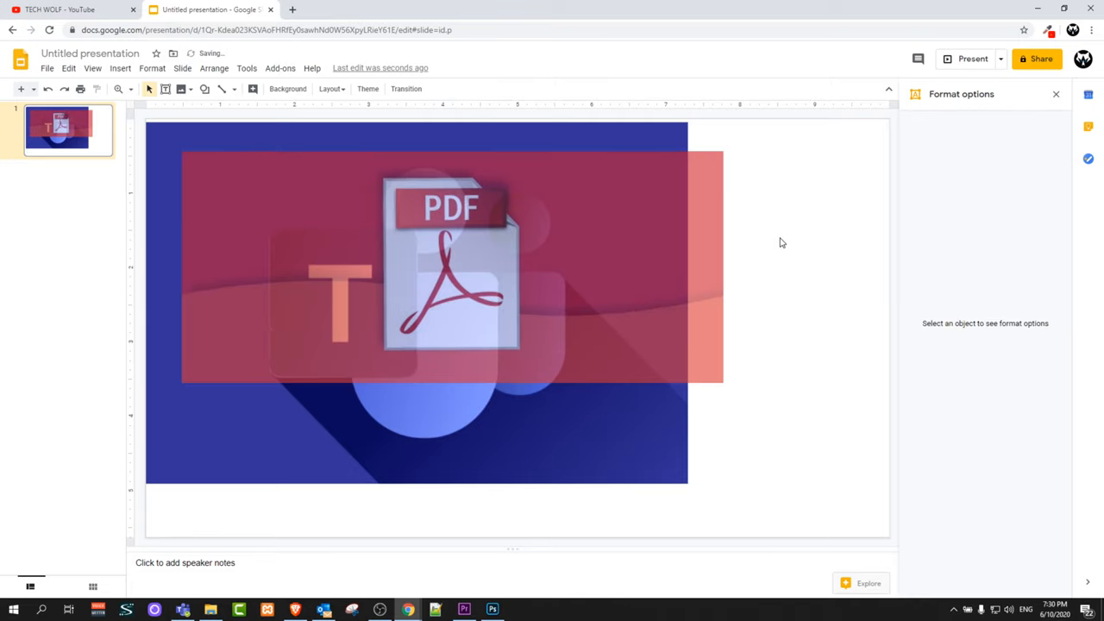